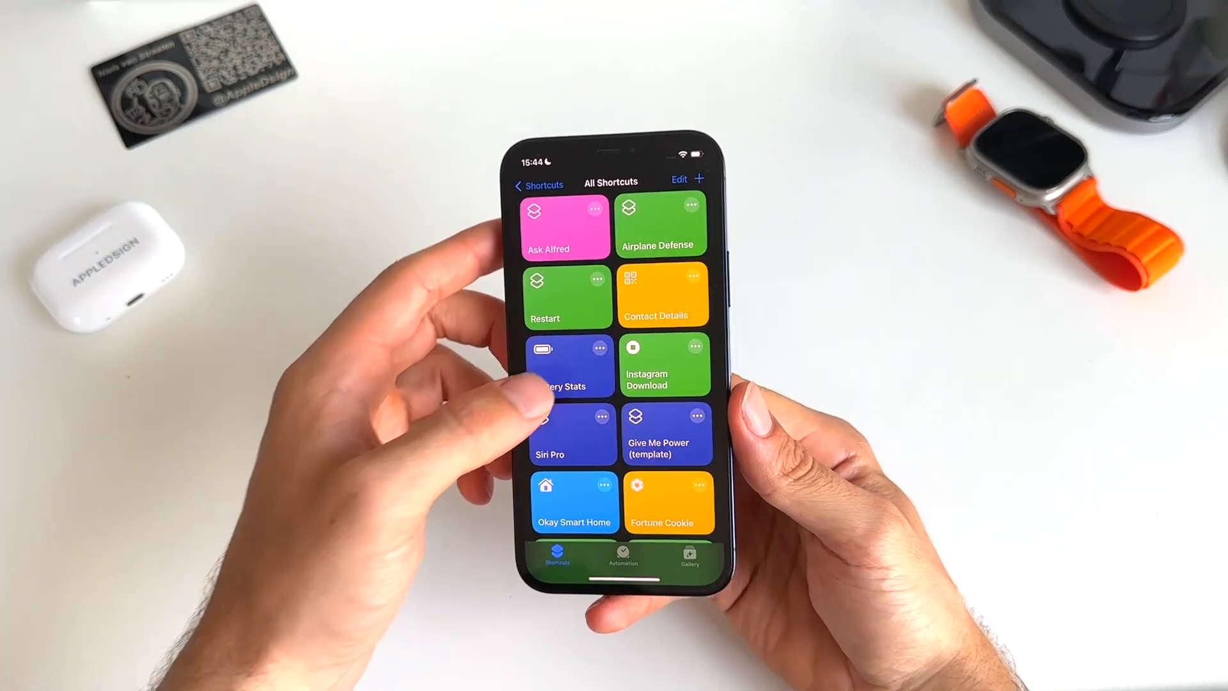
Open the Battery Stats shortcut editor and scroll through its actions.
left_click(548, 364)
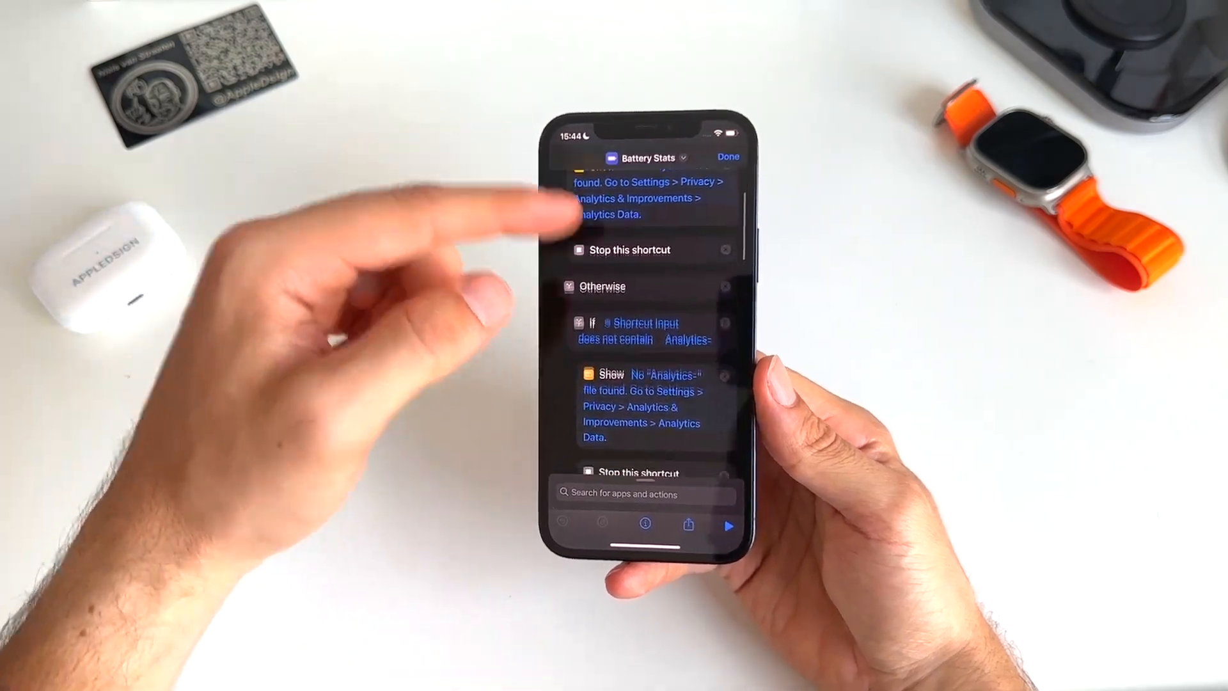
scroll("down", 3)
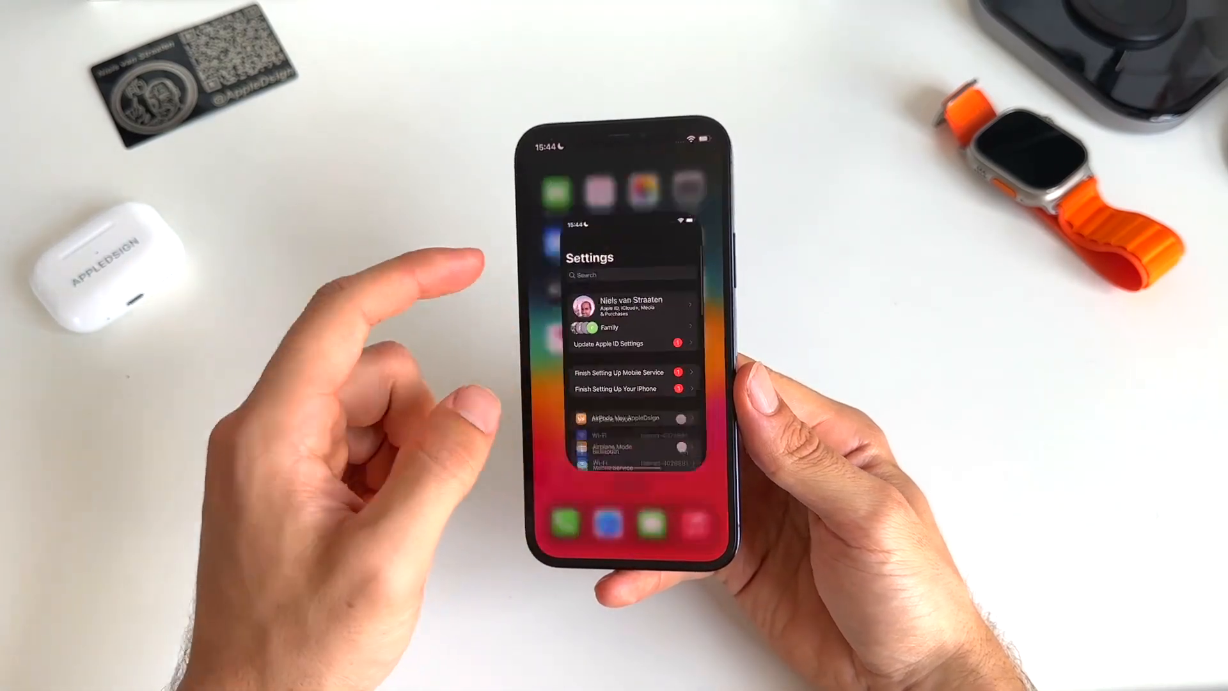
Go to Privacy & Security, then Analytics & Improvements at the bottom of the list.
scroll("down", 3)
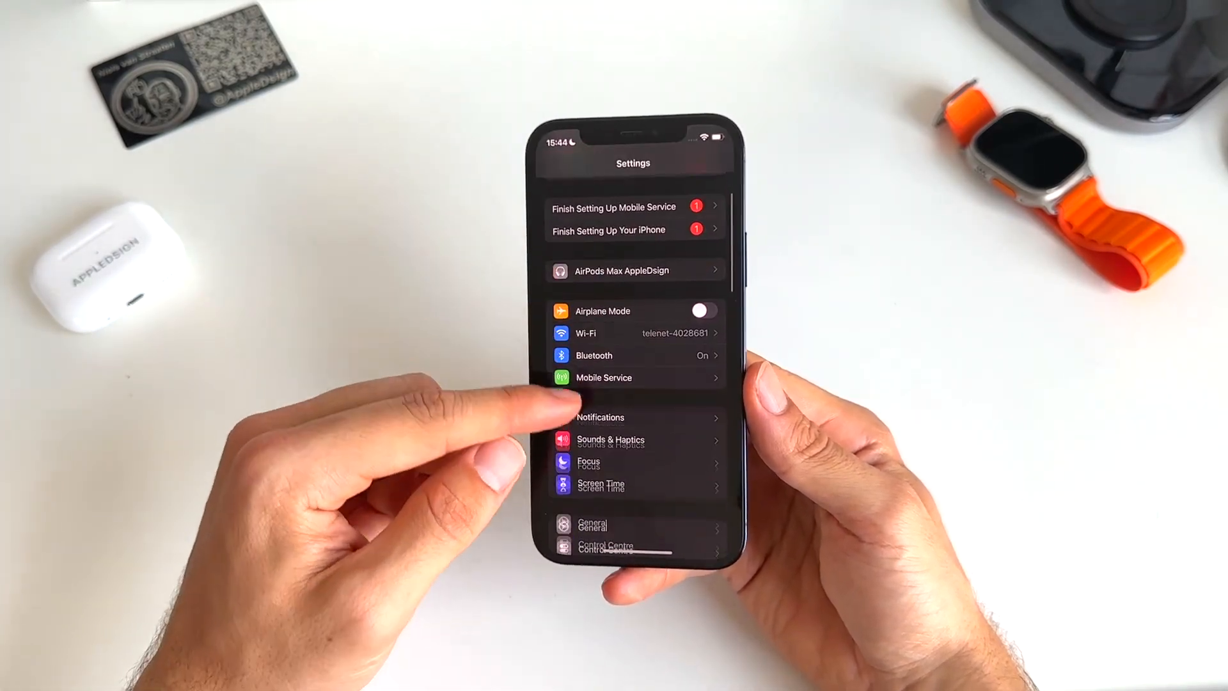
scroll("down", 3)
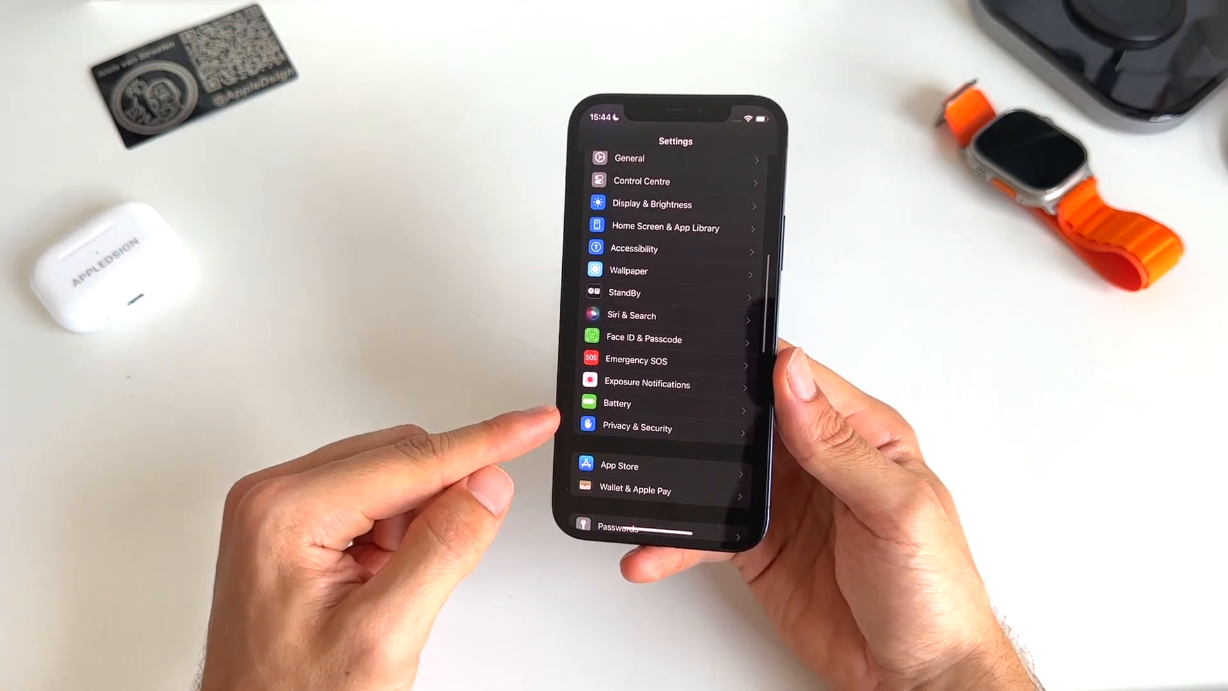
left_click(637, 427)
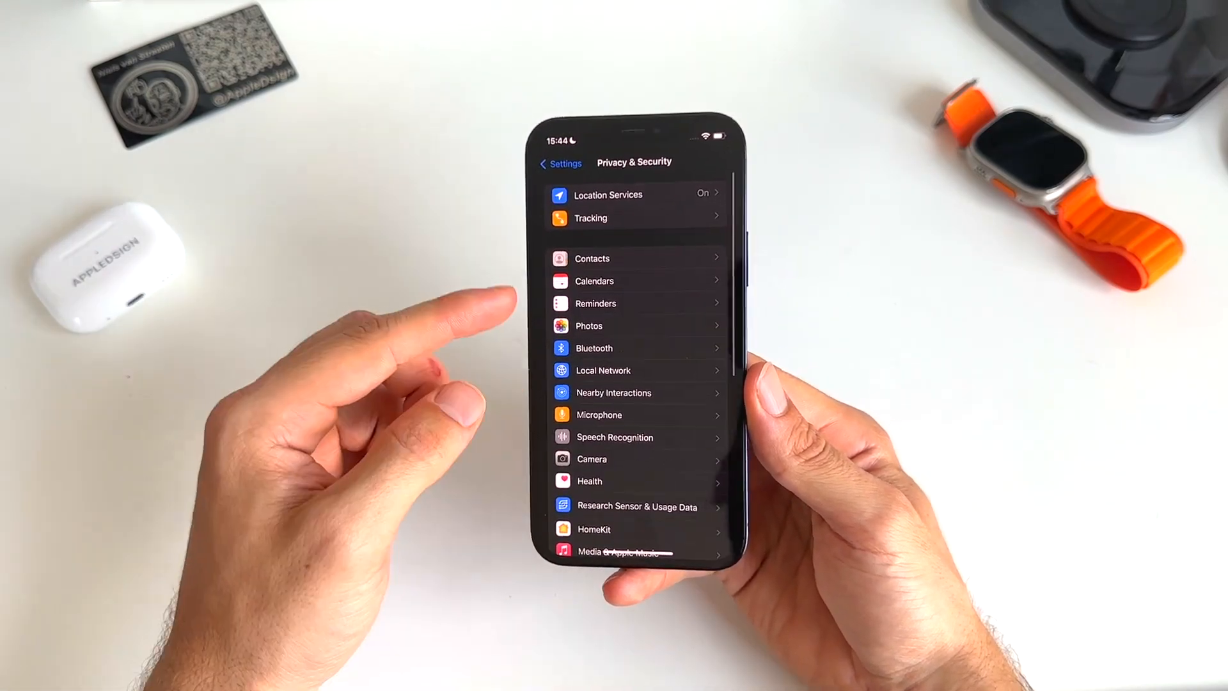
scroll("down", 3)
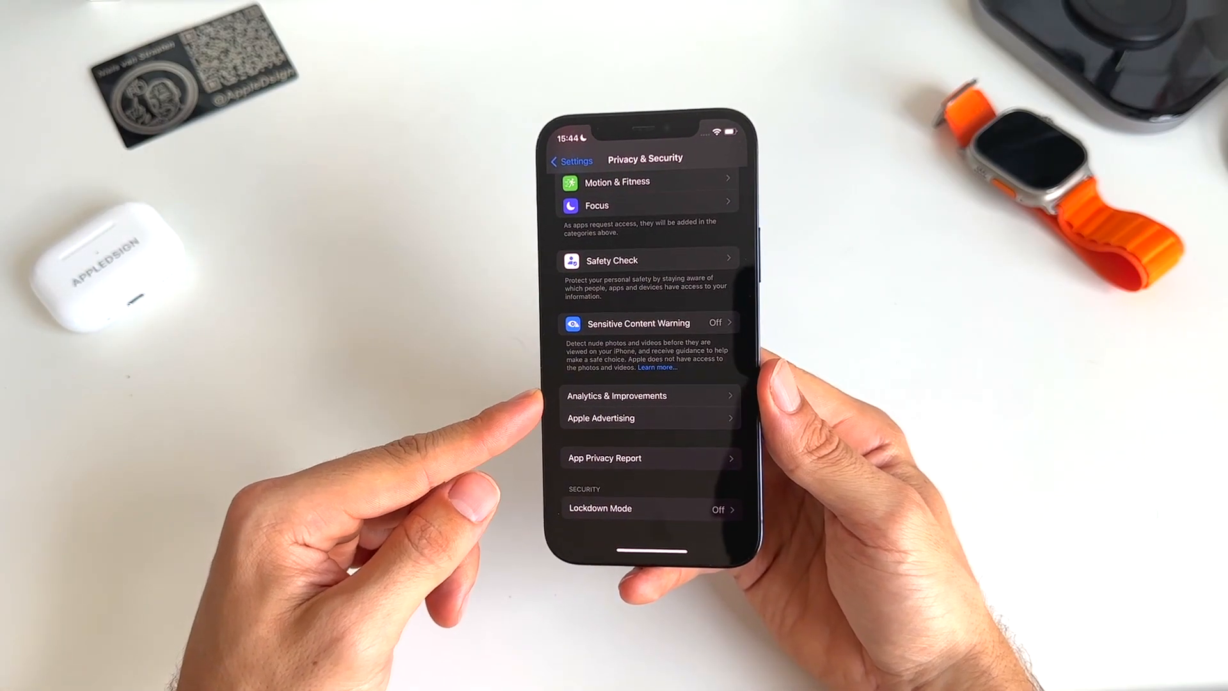
left_click(617, 395)
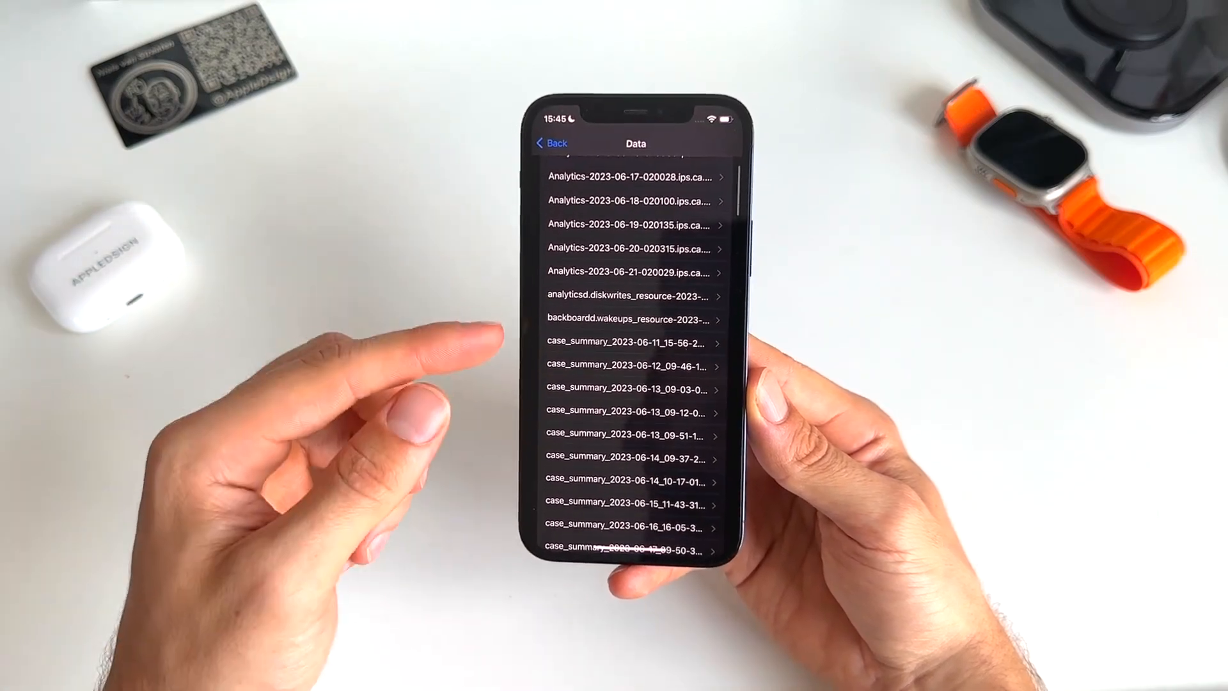
Scroll the Analytics Data list and open Analytics-2023-06-19.
scroll("down", 3)
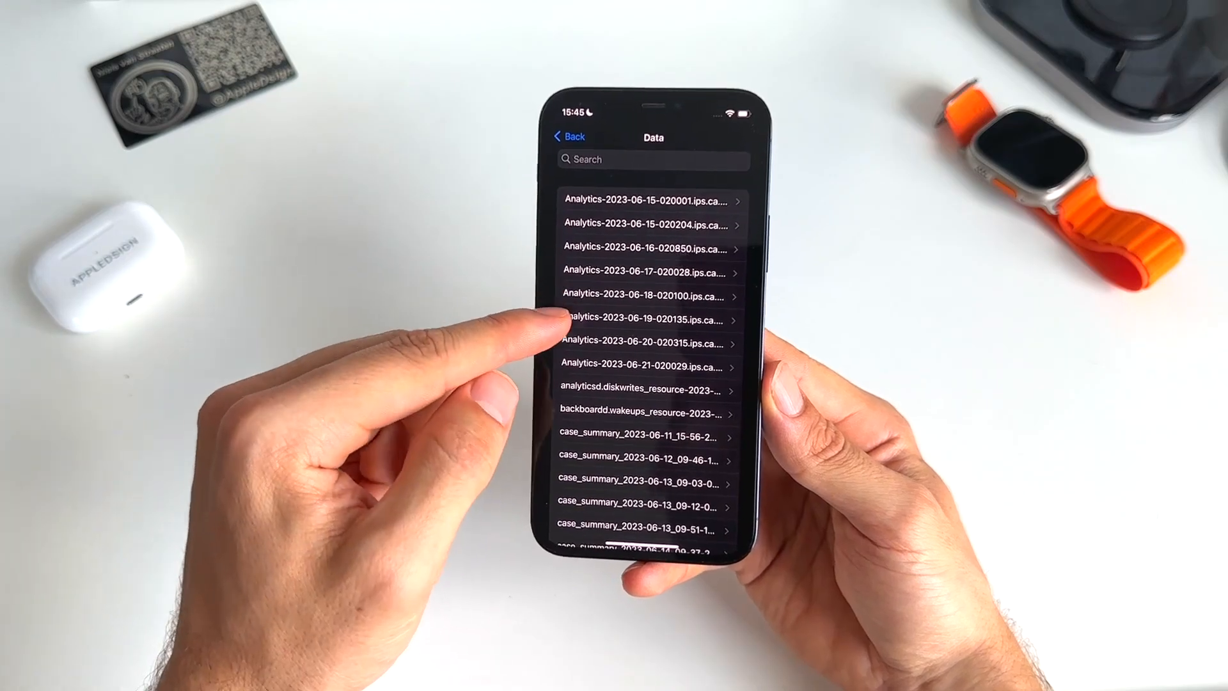
left_click(642, 321)
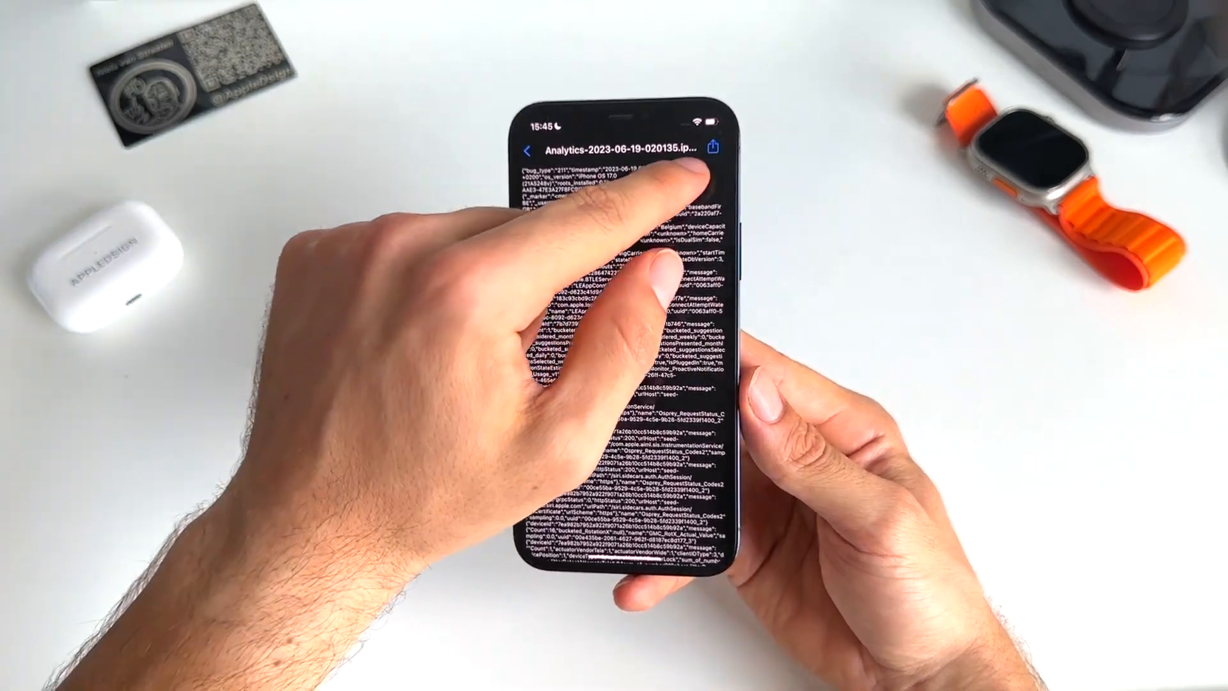
Share the 2023-06-19 log to Battery Stats, then go back to Analytics & Improvements.
left_click(723, 148)
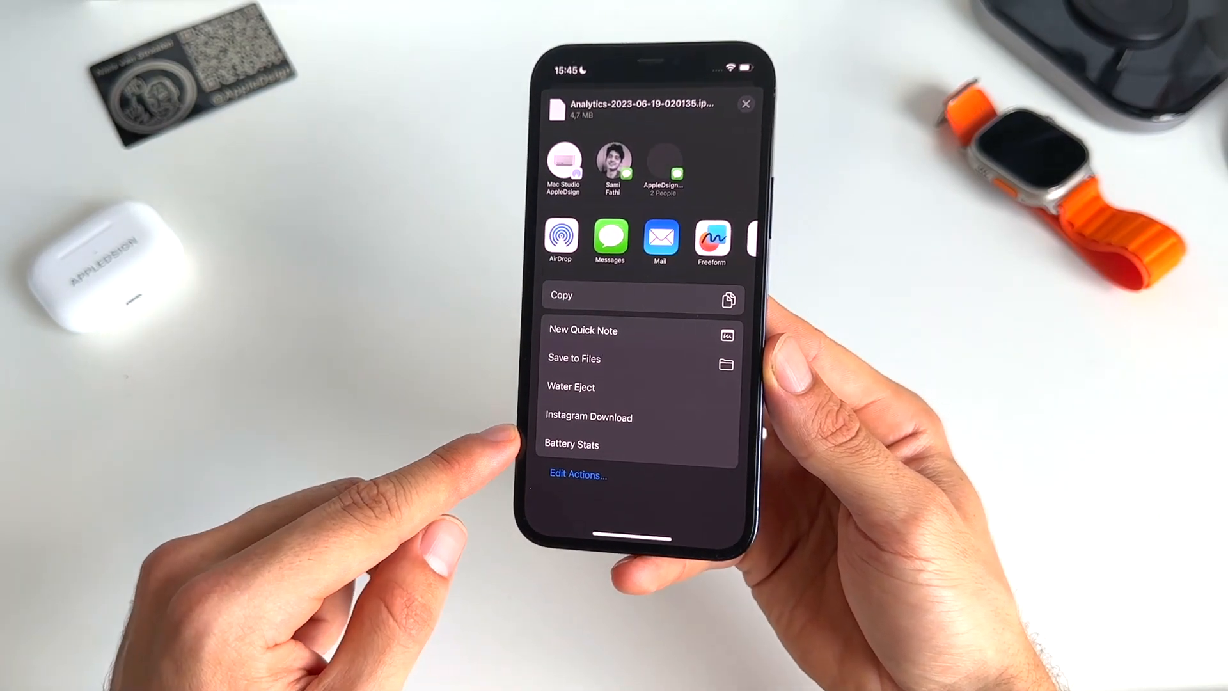
left_click(572, 444)
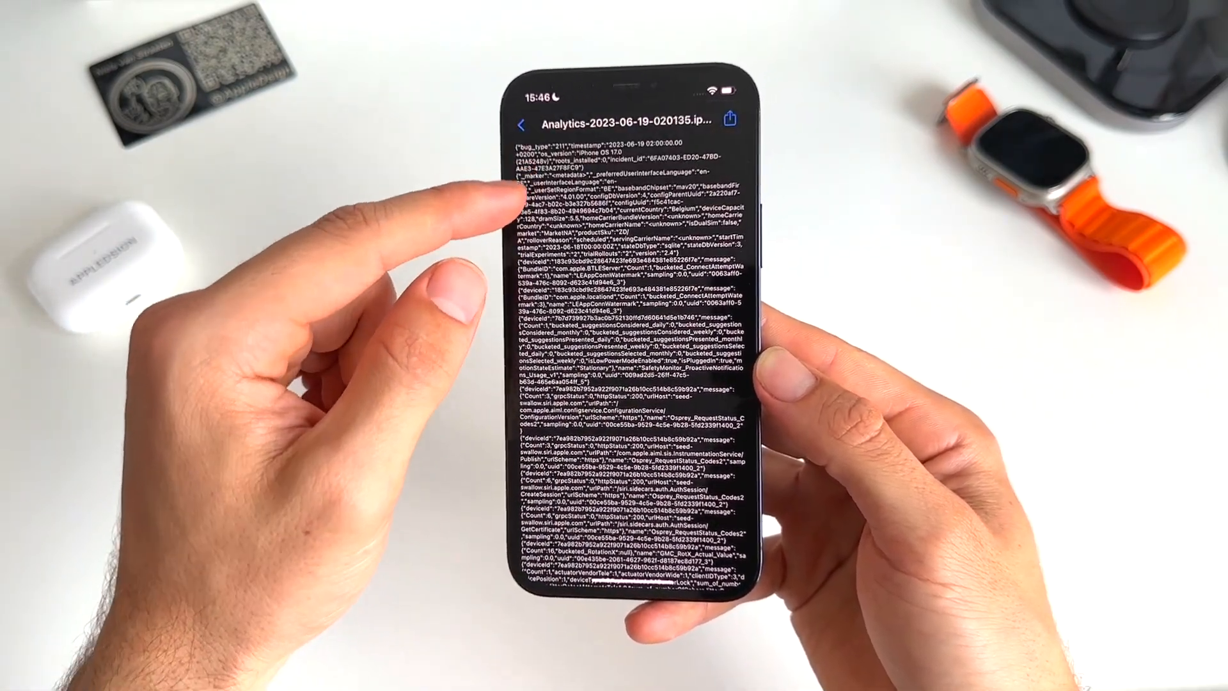
left_click(519, 124)
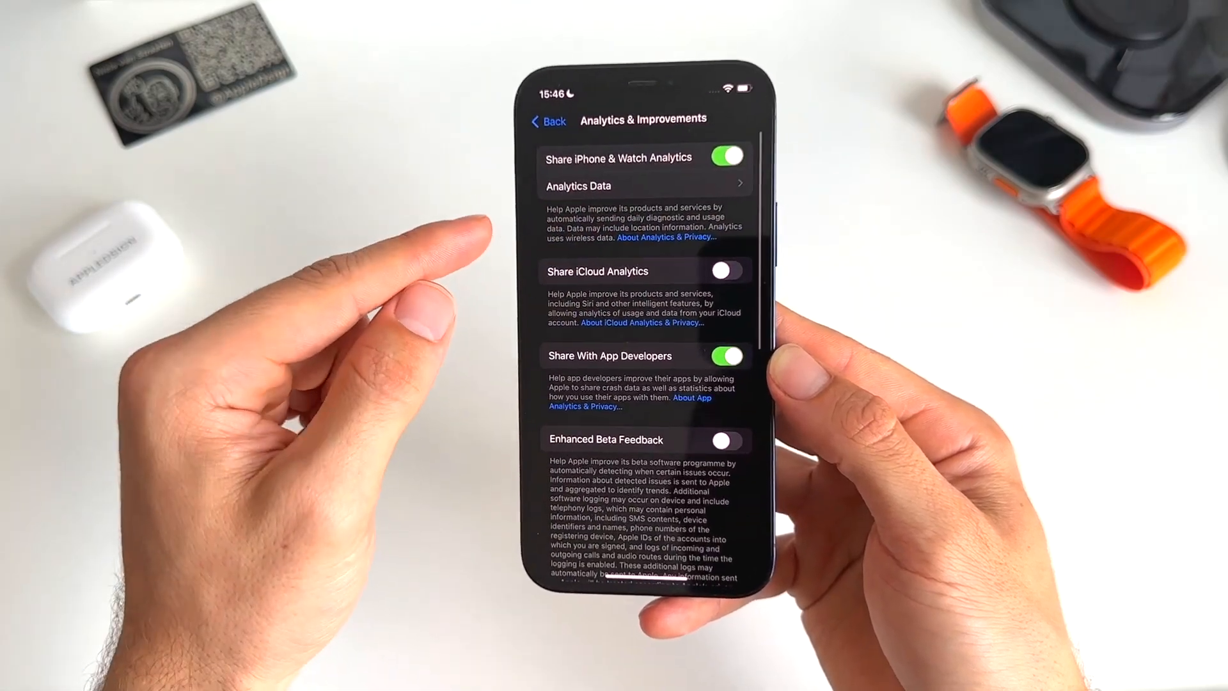
Return to the main Settings list and open Battery, then Battery Health & Charging.
left_click(547, 122)
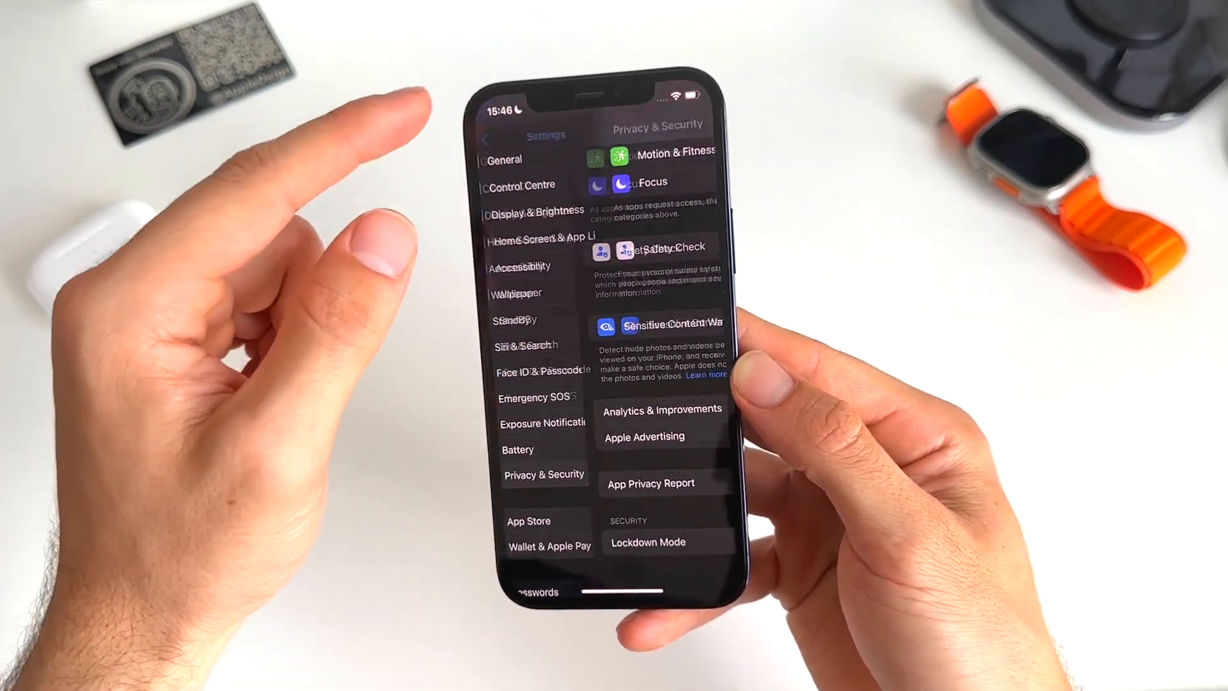
left_click(486, 139)
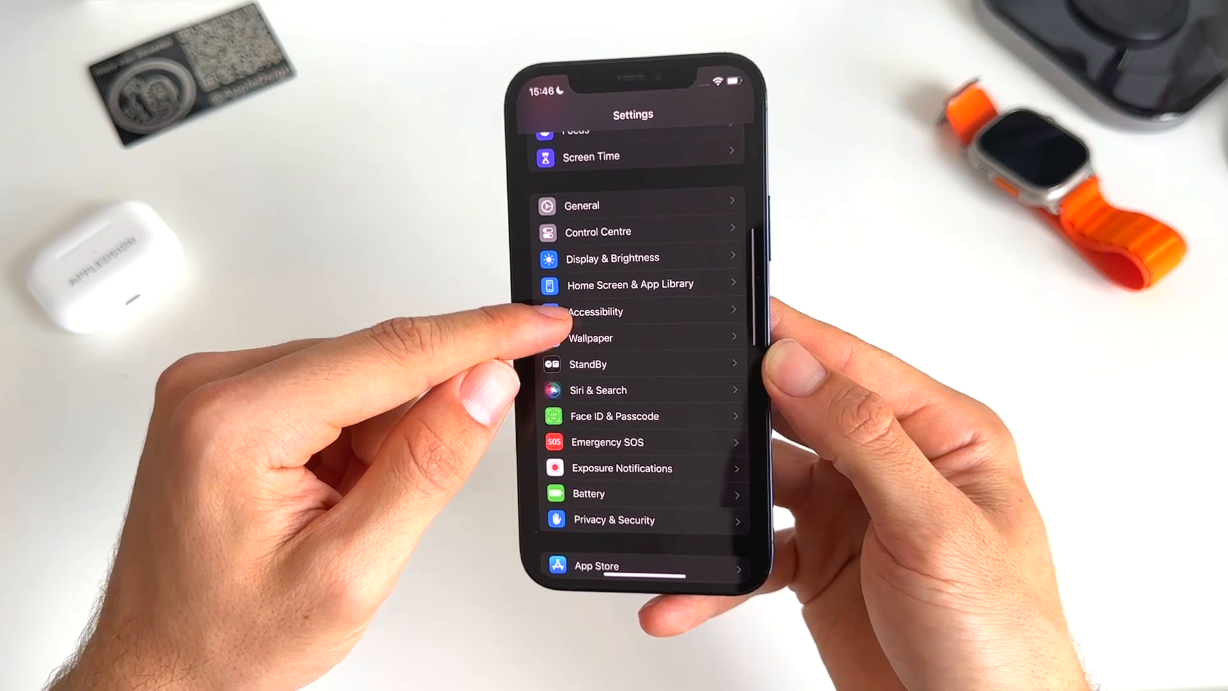
left_click(588, 494)
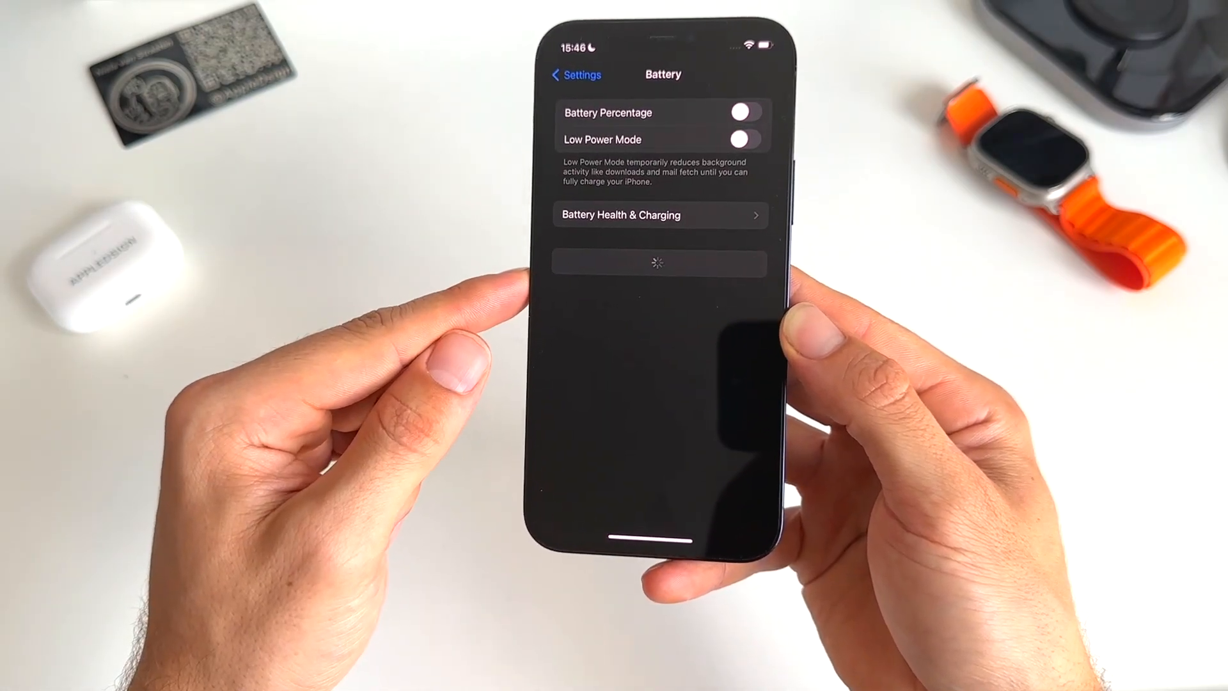
left_click(659, 216)
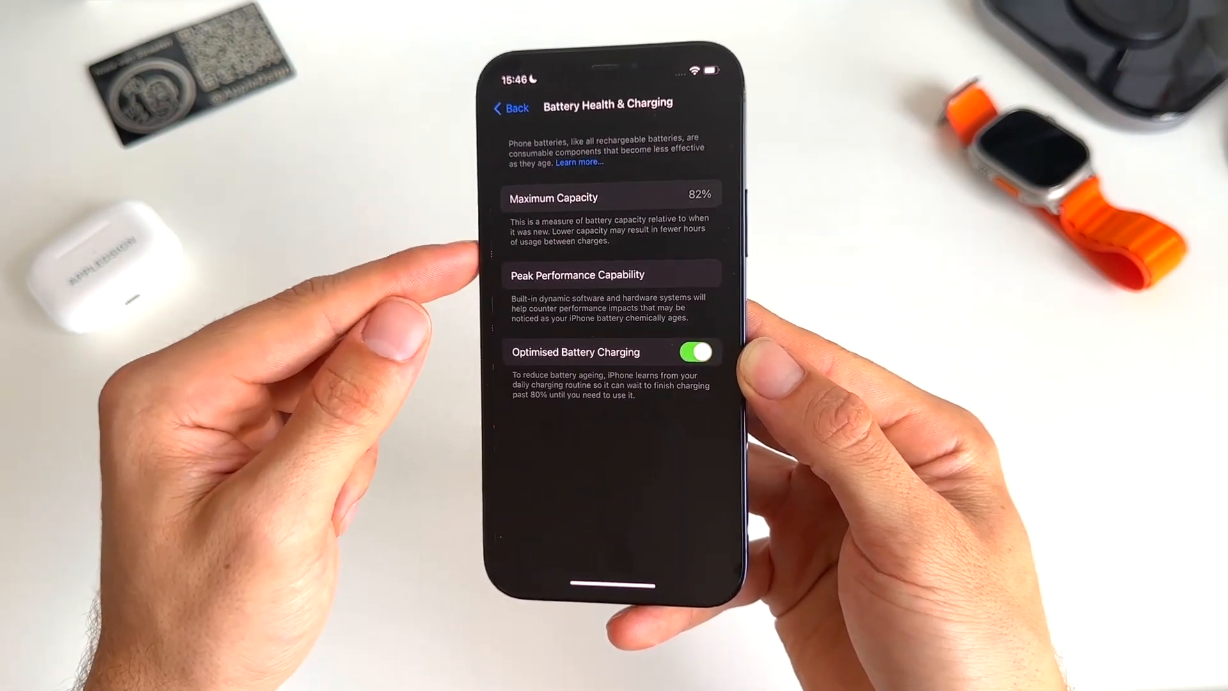